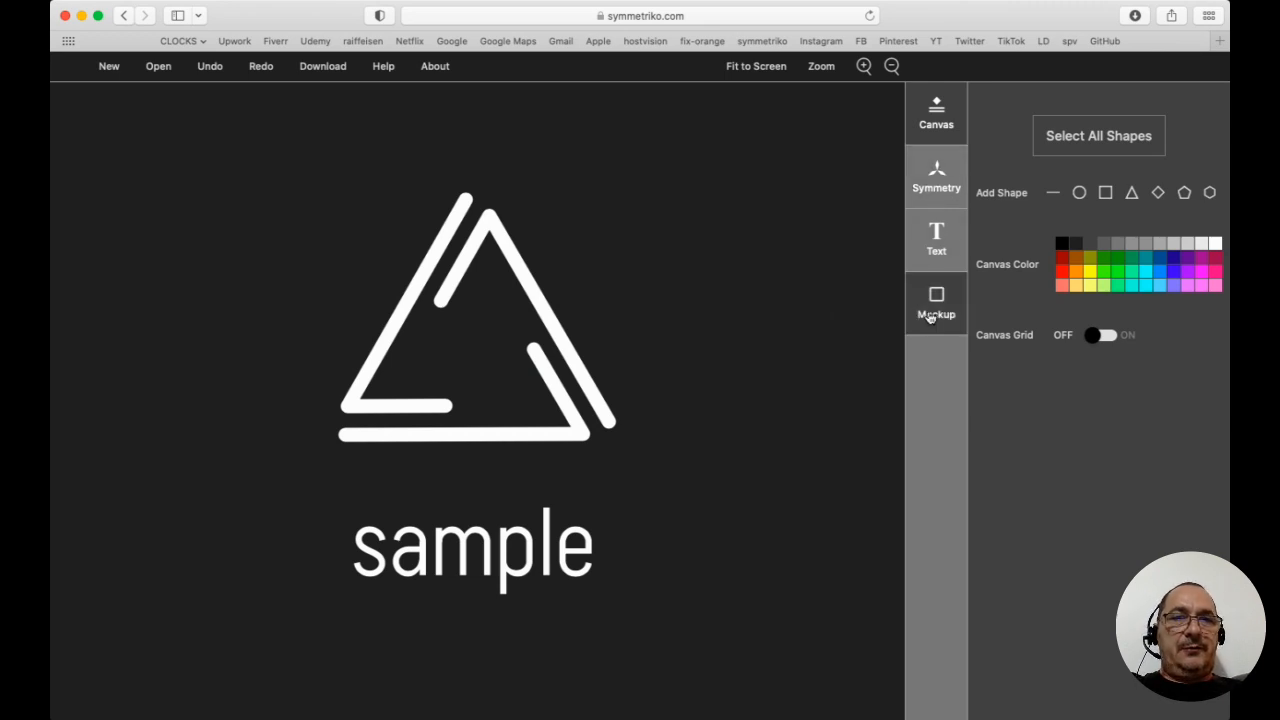
- Open the mockup options to show the design on a woman's black t-shirt
{"action": "left_click", "coordinate": [935, 303]}
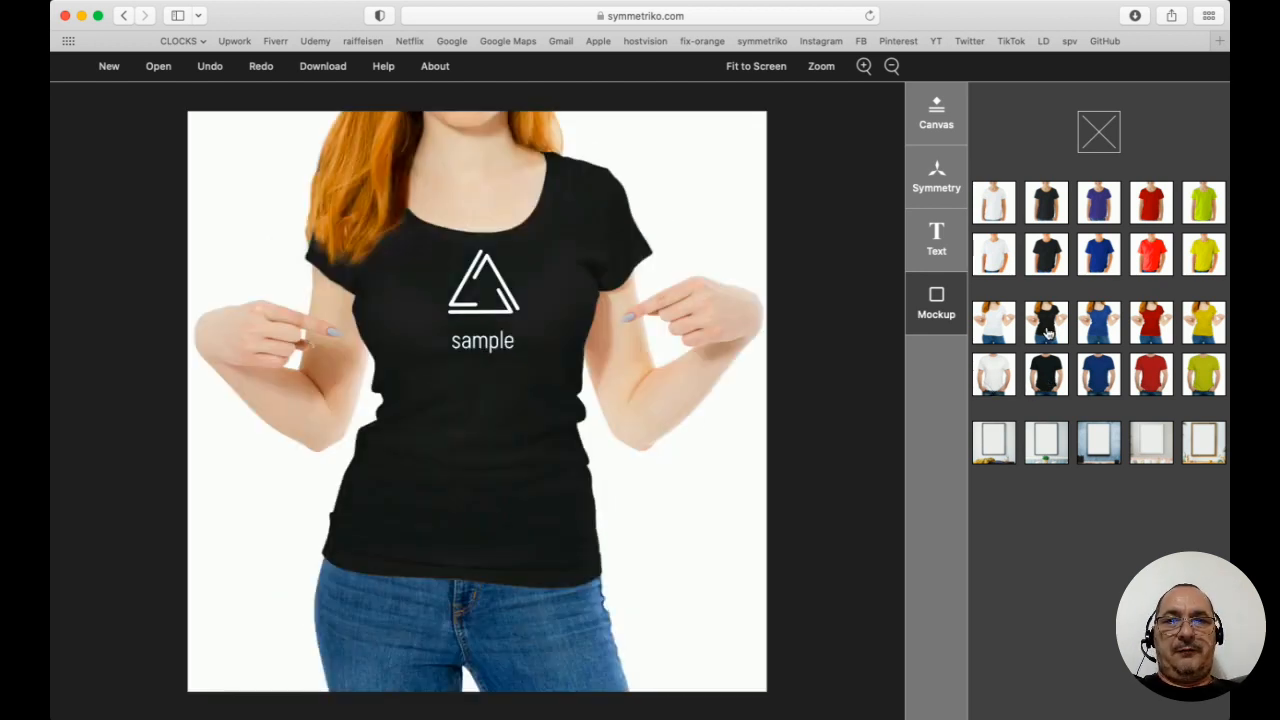
- Swap the woman's black t-shirt for a man's black t-shirt, then remove the mockup
{"action": "left_click", "coordinate": [1098, 373]}
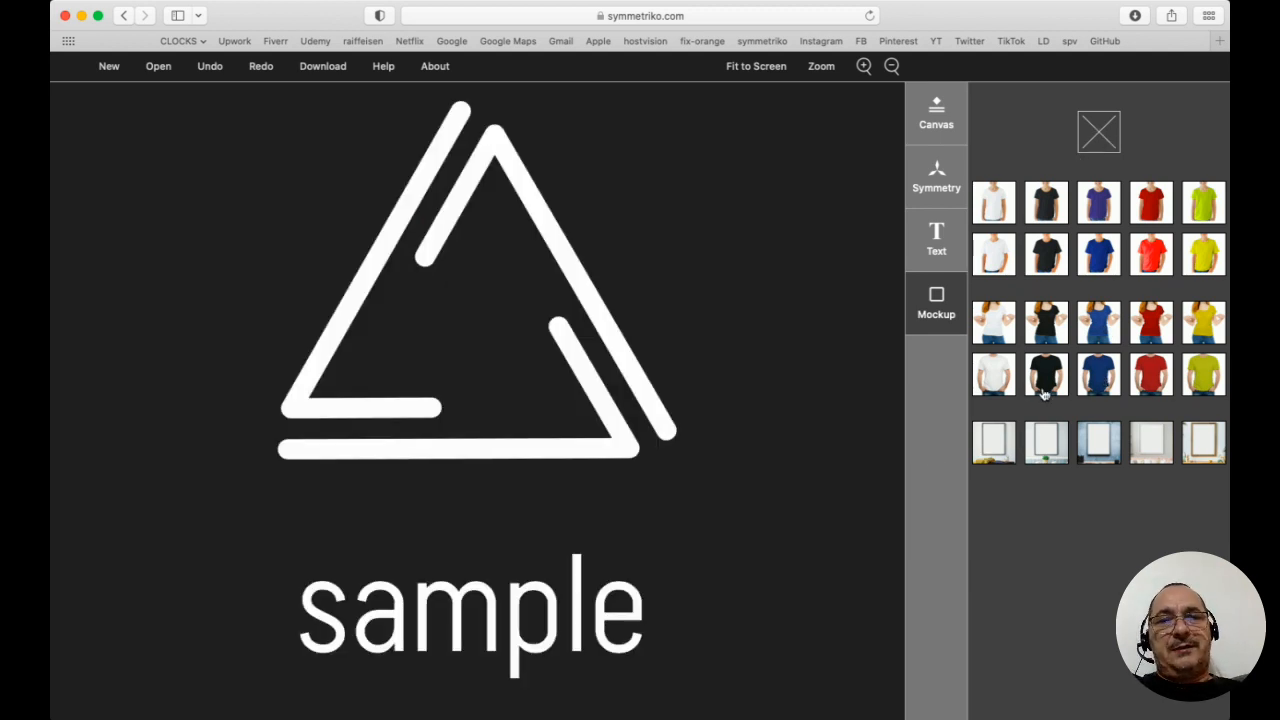
{"action": "left_click", "coordinate": [1046, 374]}
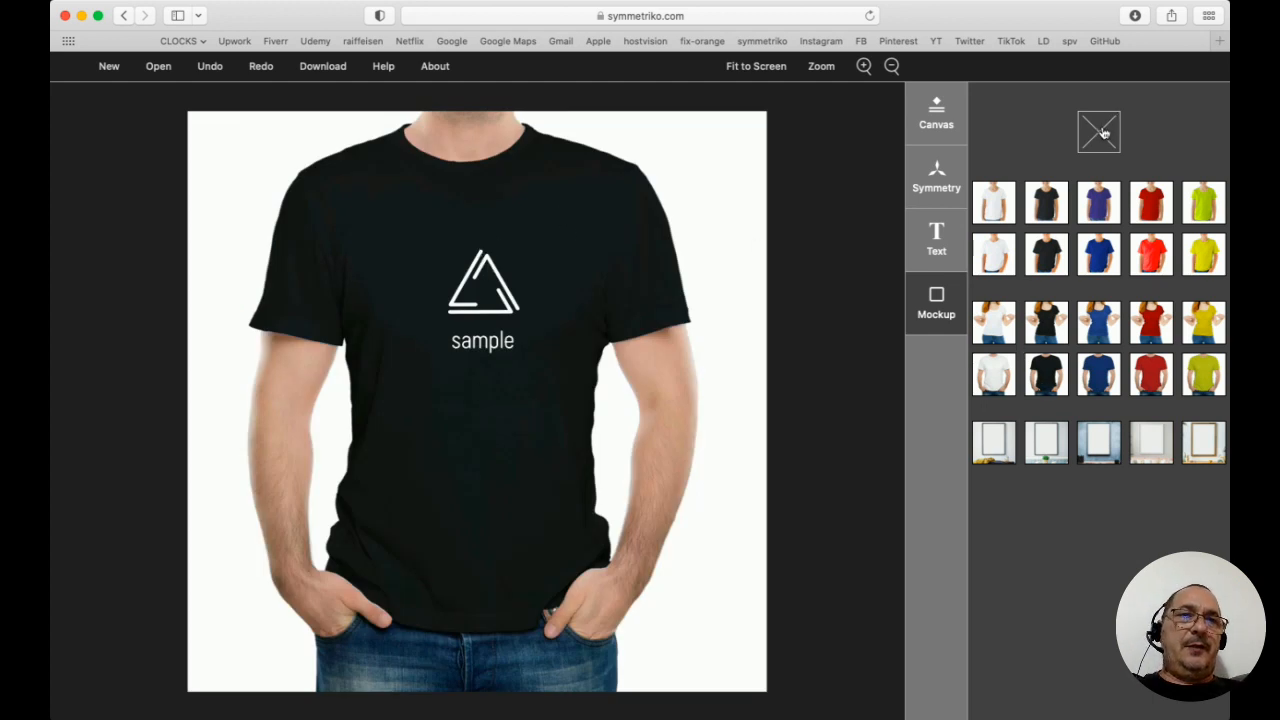
{"action": "left_click", "coordinate": [1098, 131]}
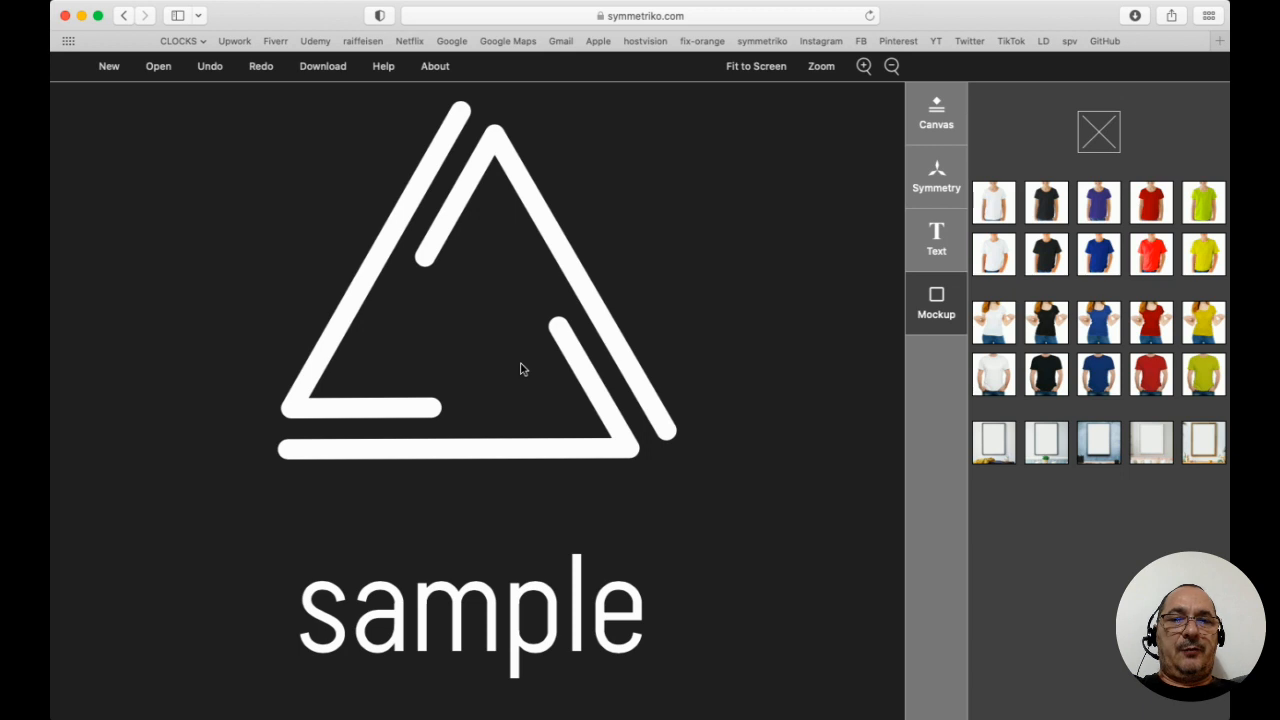
{"action": "mouse_move", "coordinate": [640, 240]}
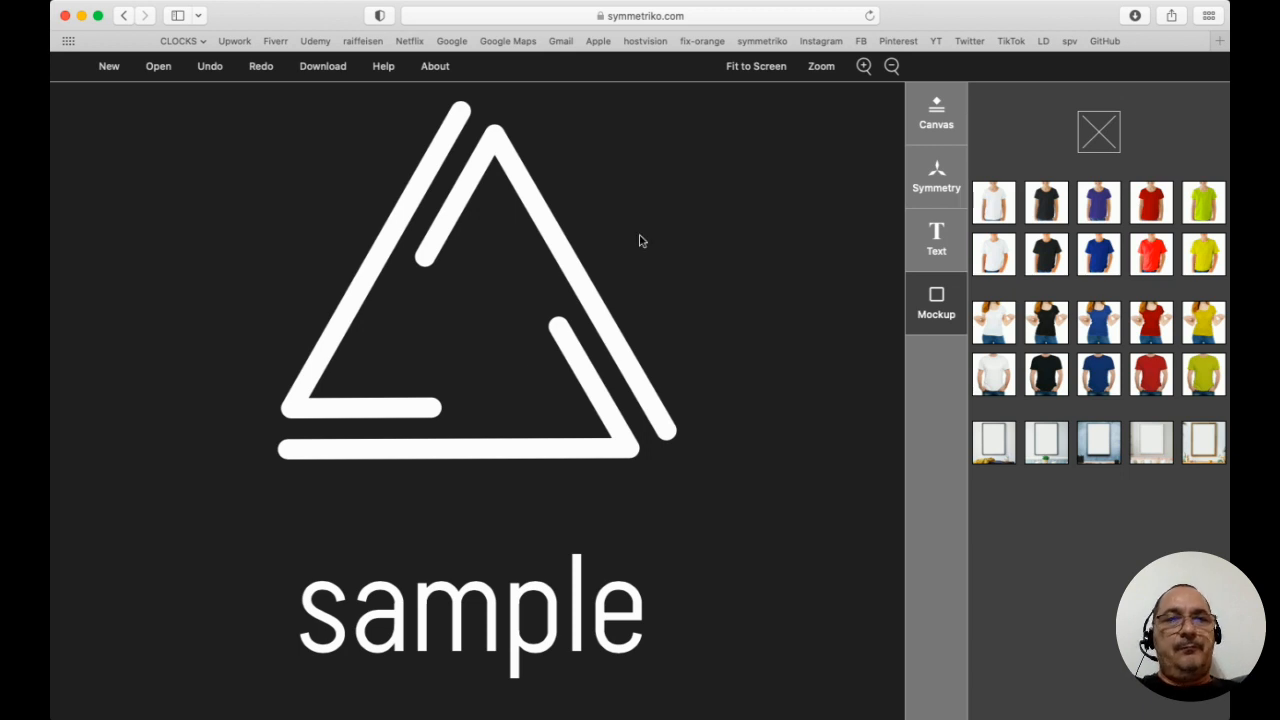
- Put the logo on a man's red t-shirt mockup and select the triangle
{"action": "left_click", "coordinate": [936, 113]}
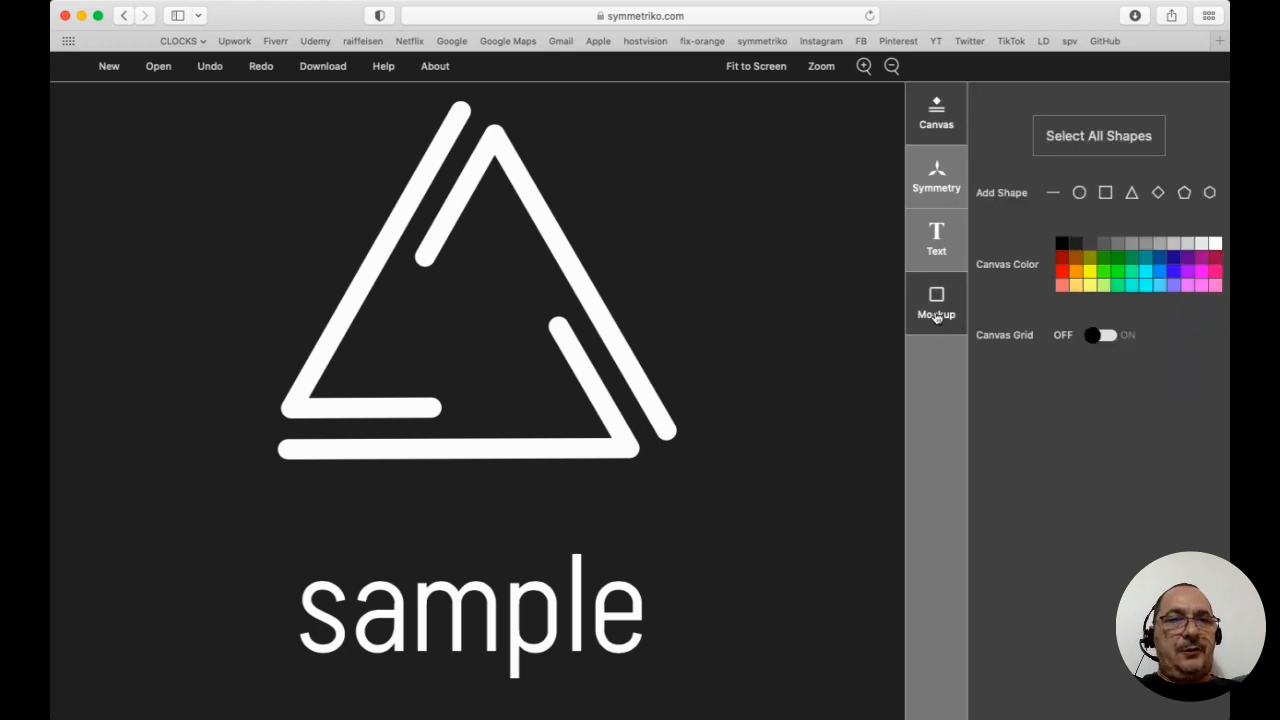
{"action": "left_click", "coordinate": [936, 303]}
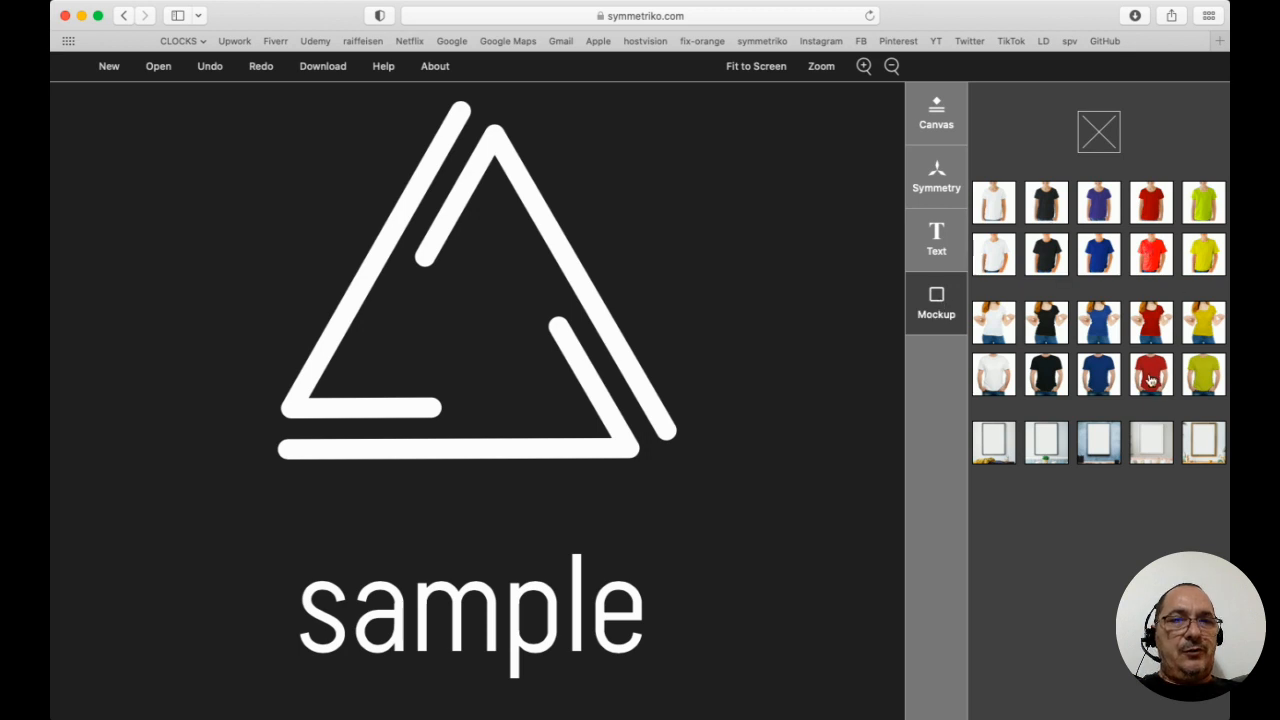
{"action": "left_click", "coordinate": [1150, 374]}
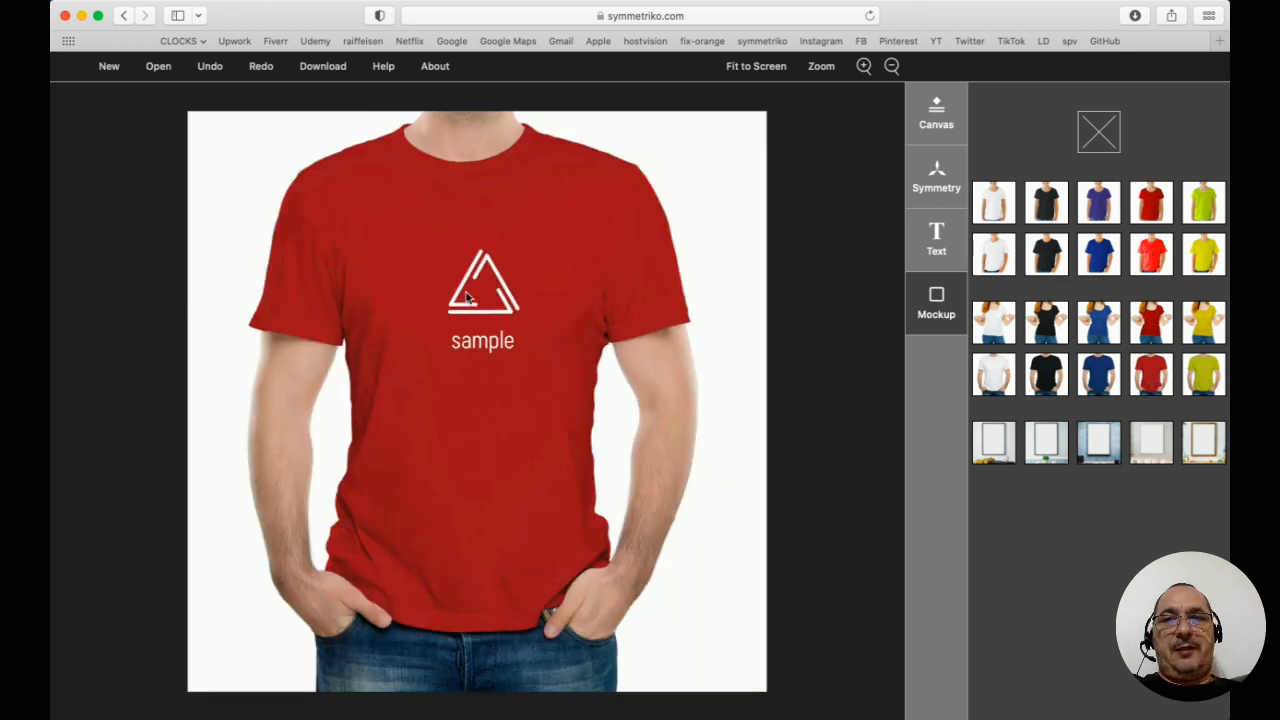
{"action": "left_click", "coordinate": [483, 290]}
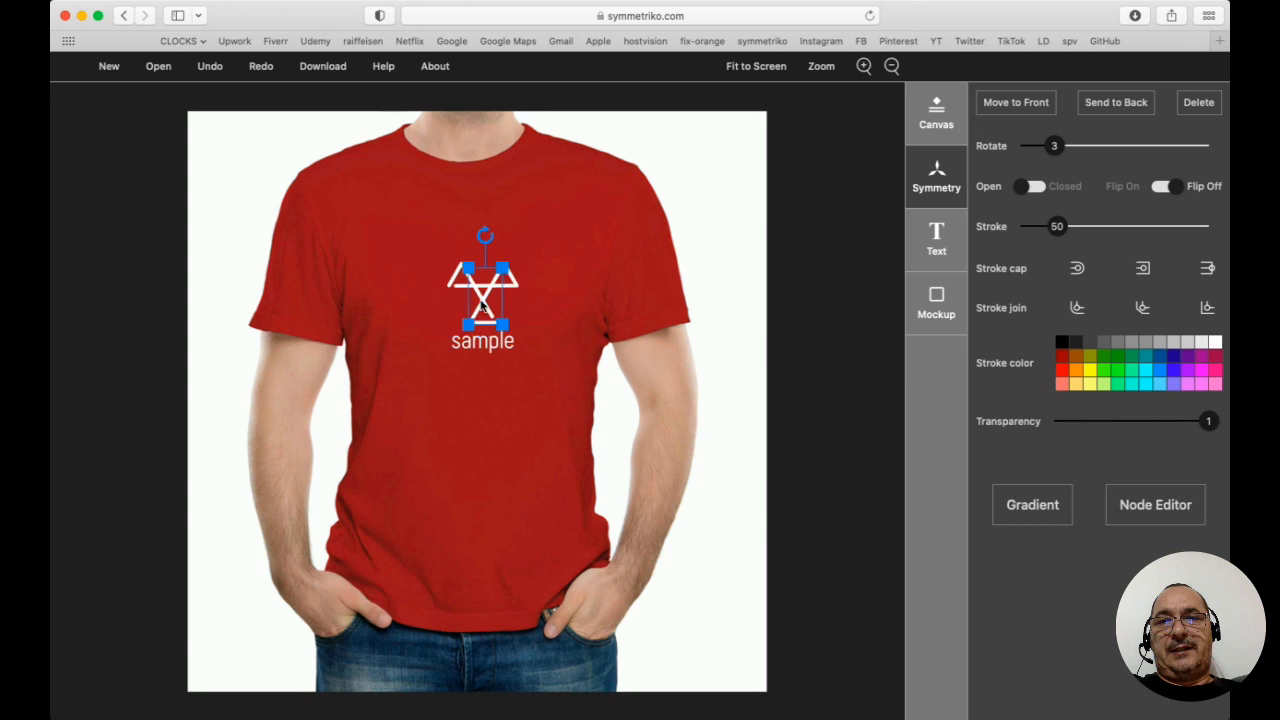